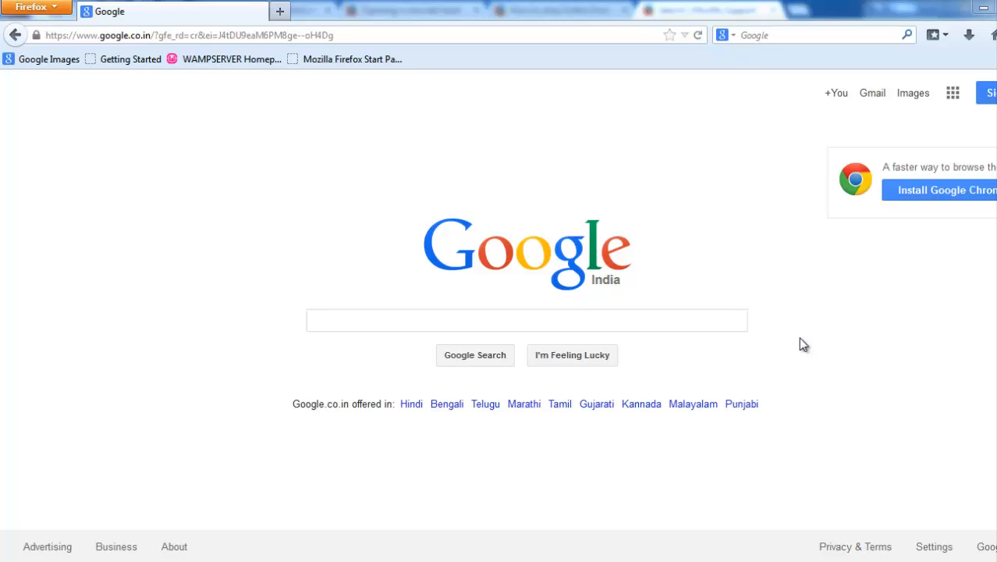
mouse_move(181, 187)
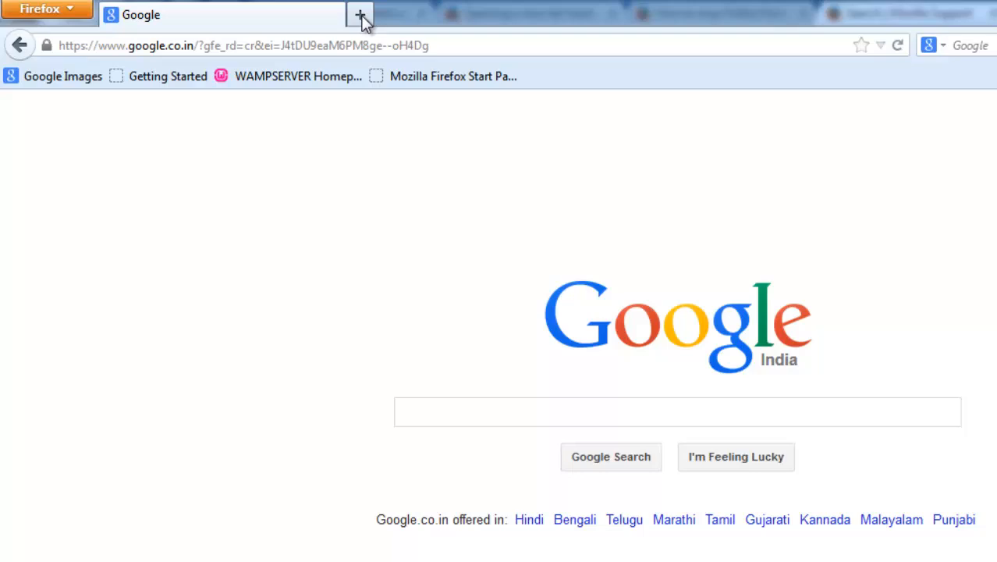
Step: Start a new tab, which lands on the search.conduit.com page
left_click(359, 14)
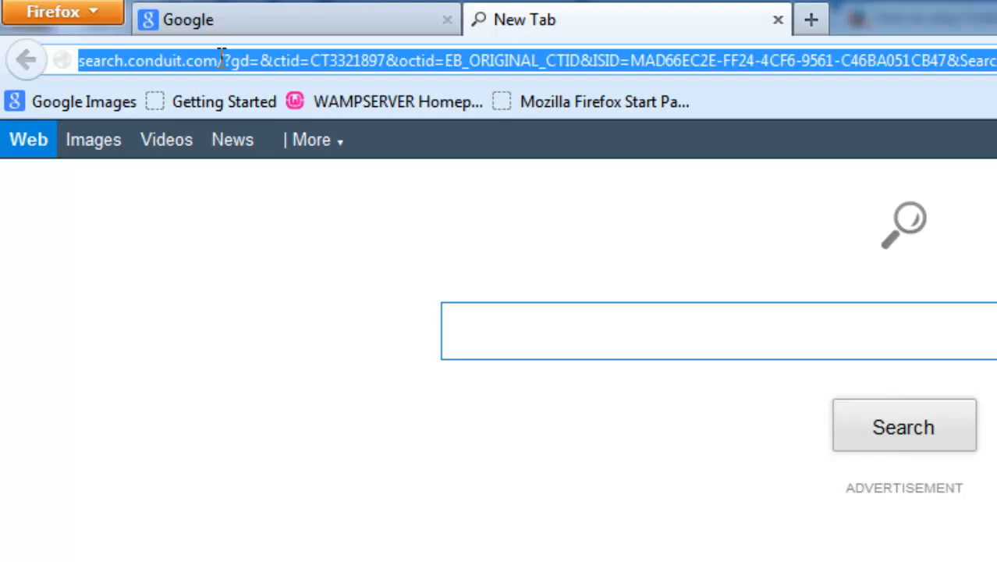
left_click(449, 13)
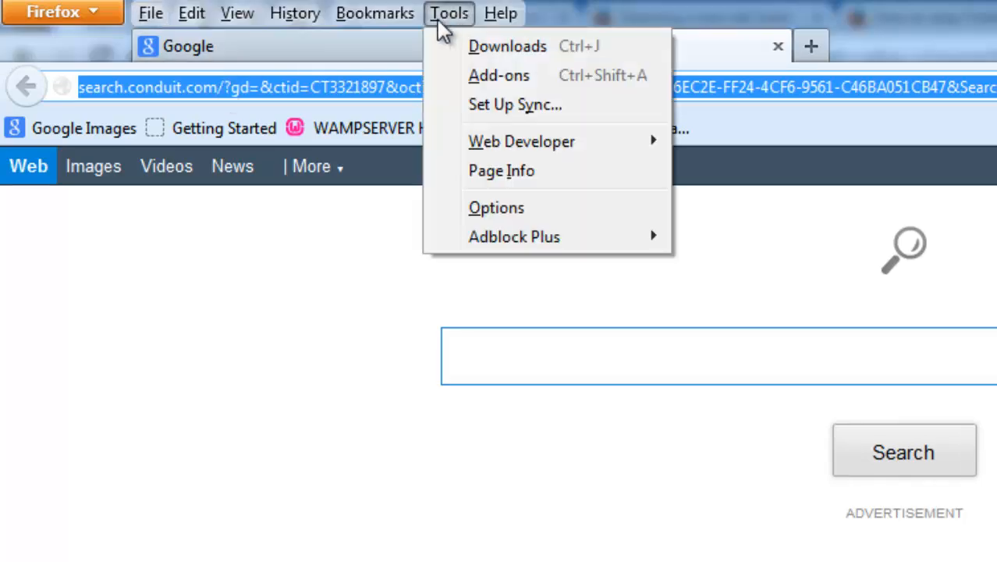
left_click(496, 208)
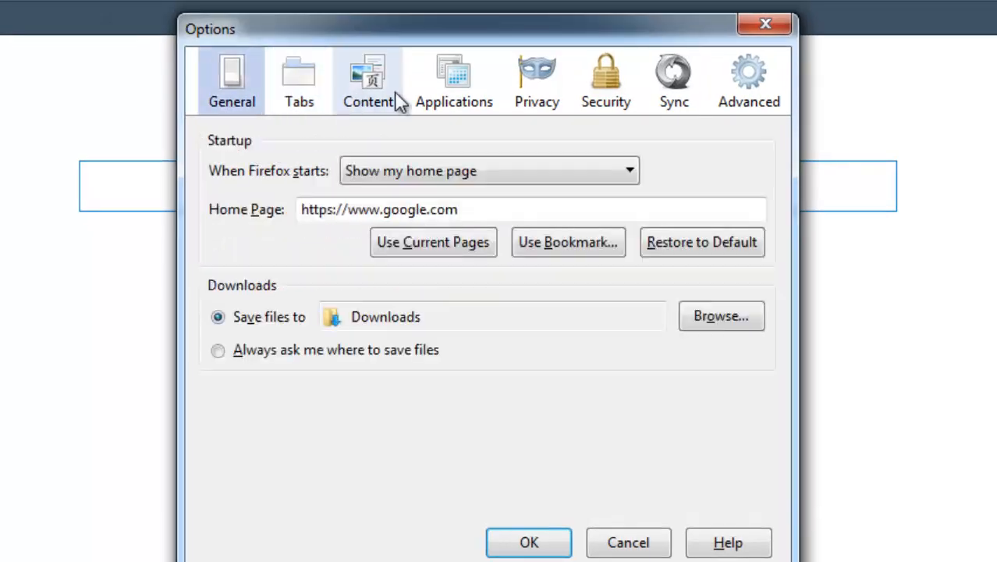
left_click(606, 81)
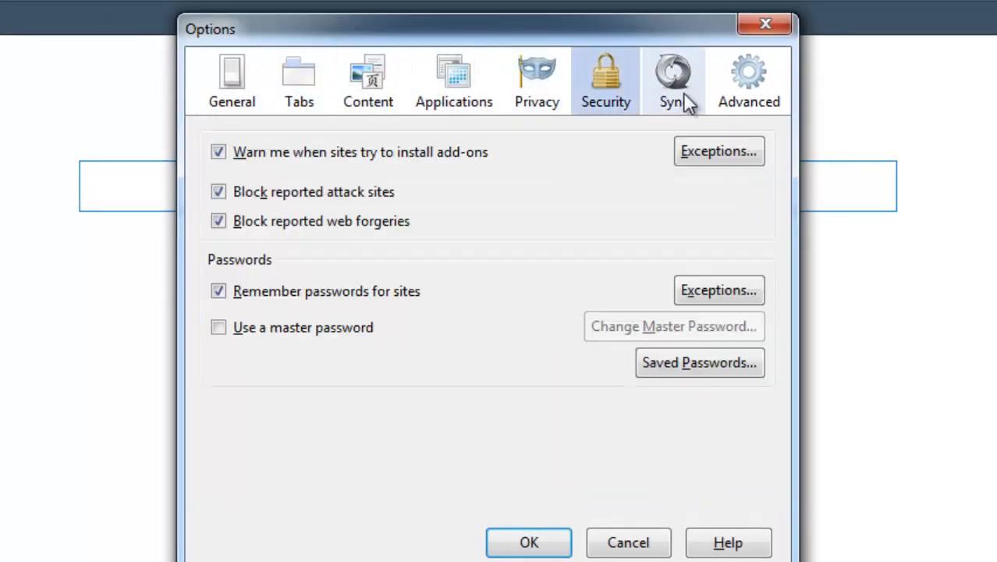
left_click(746, 81)
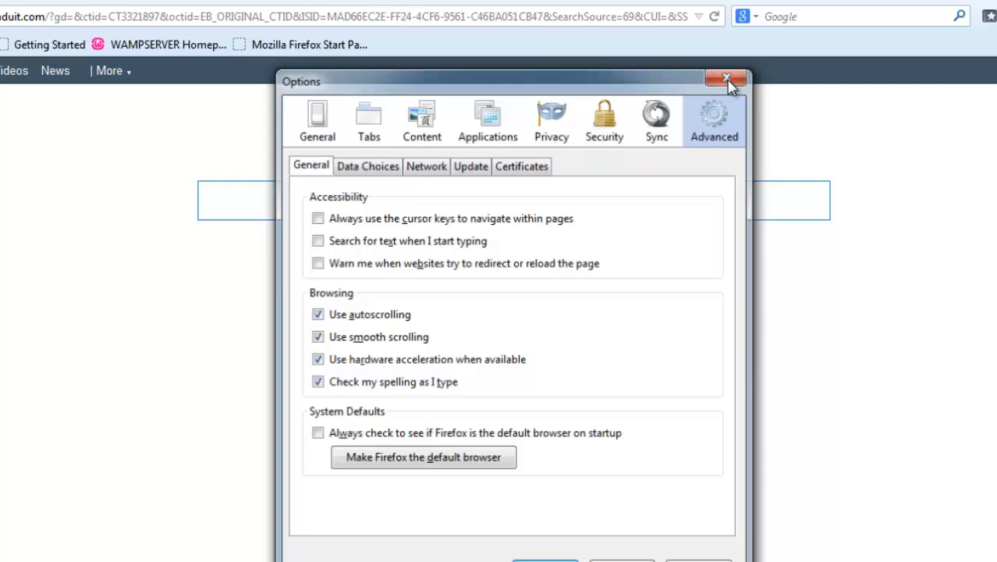
left_click(728, 78)
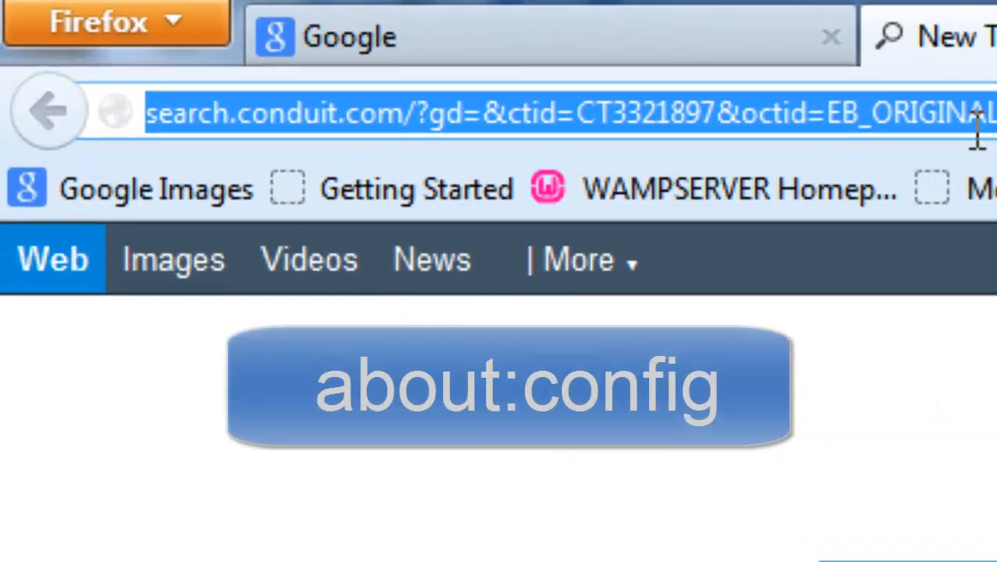
Step: Go to about:config and accept the 'I'll be careful, I promise!' warning
type("about:")
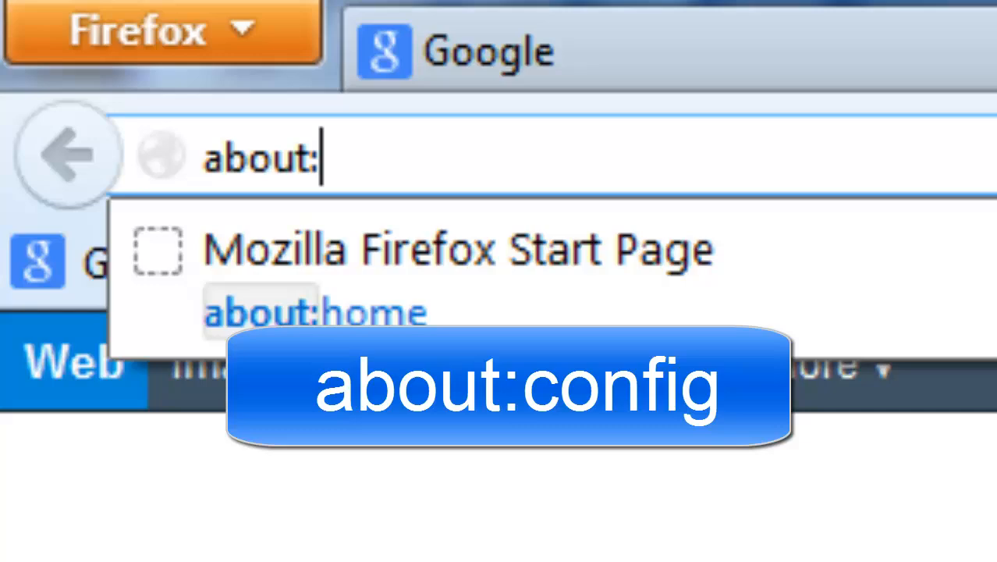
type("confi")
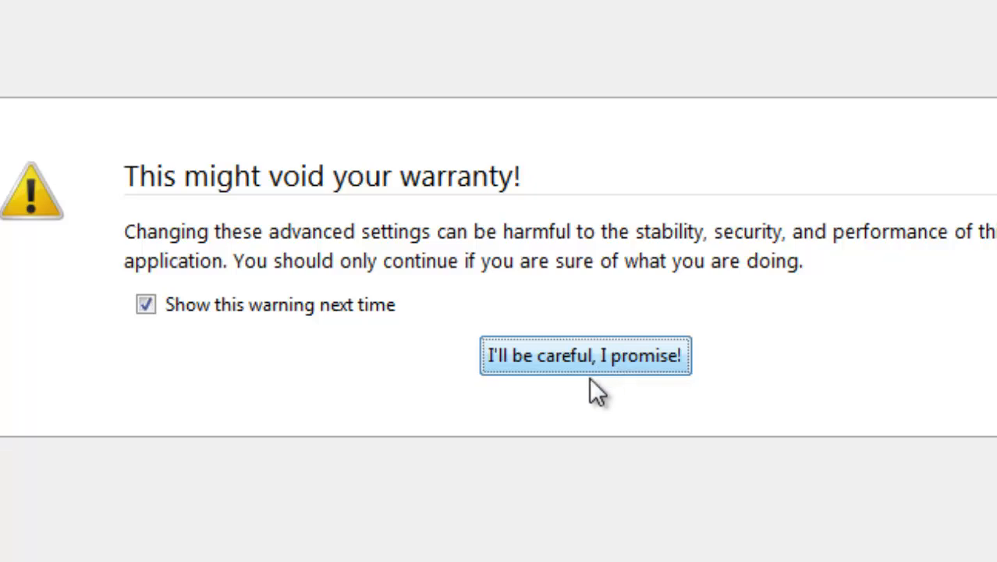
left_click(585, 356)
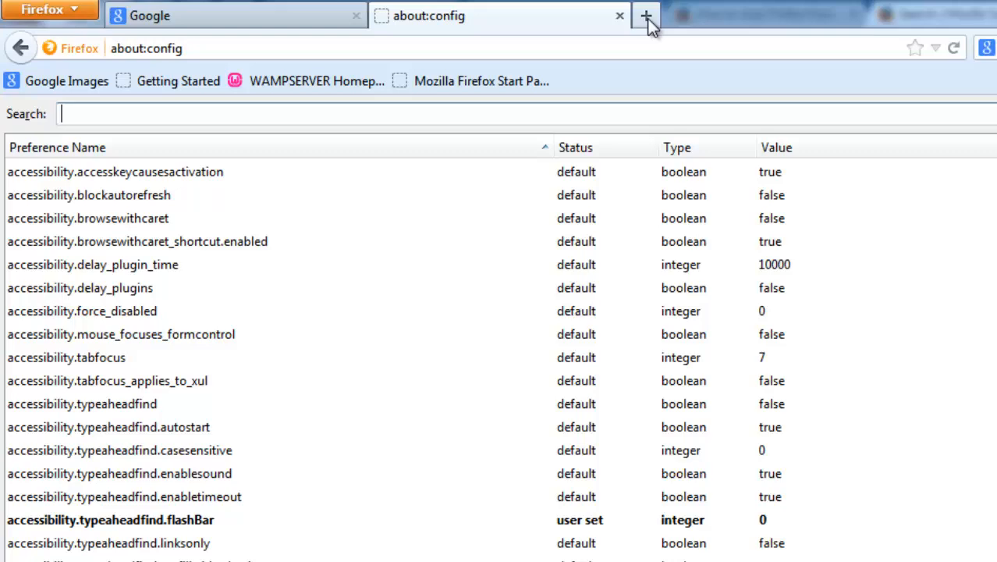
Step: Check a fresh tab's address to note the conduit.com domain
left_click(647, 15)
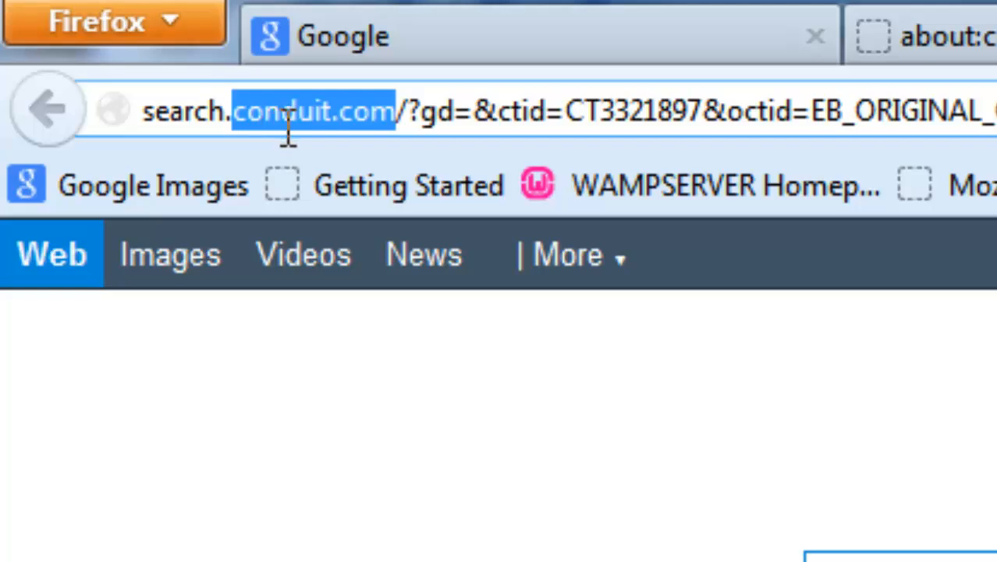
left_click(920, 35)
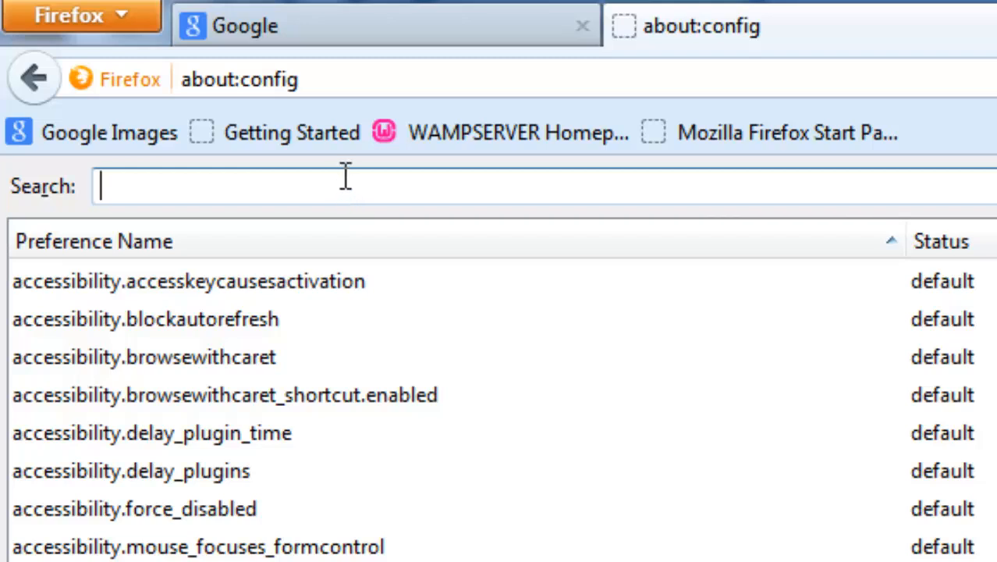
Step: Filter preferences for conduit.com and reset browser.newtab.url to about:newtab
type("conduit.com")
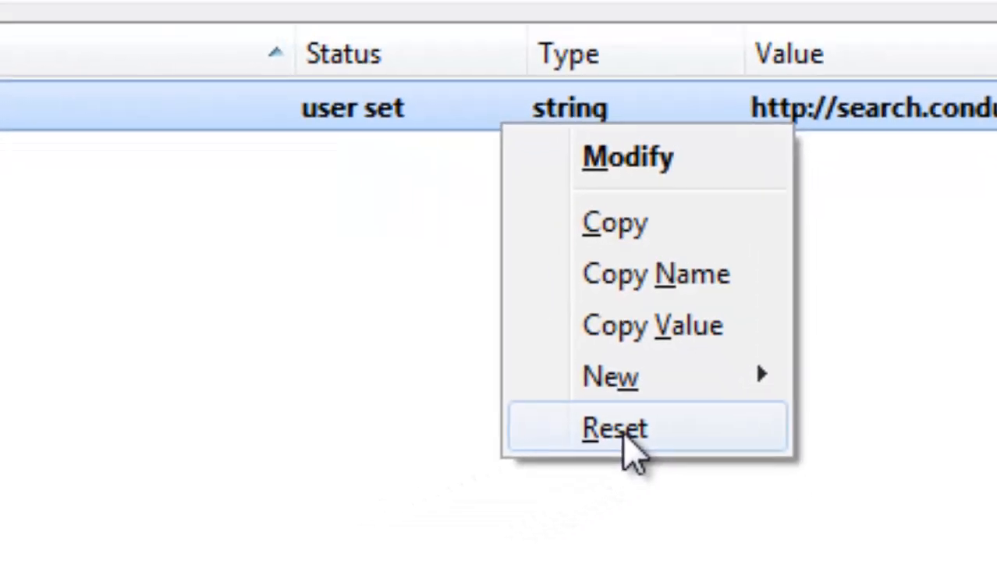
left_click(615, 427)
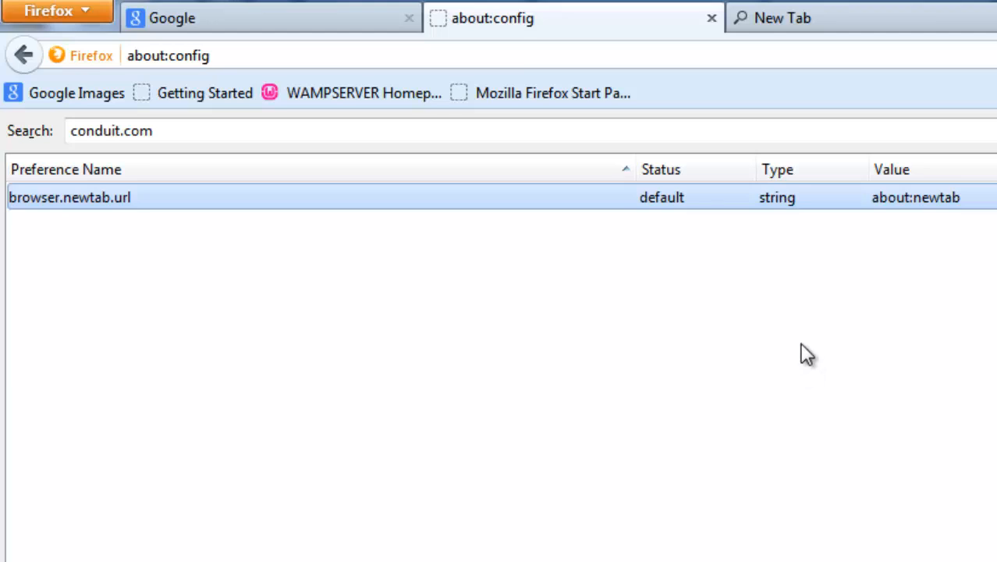
mouse_move(614, 266)
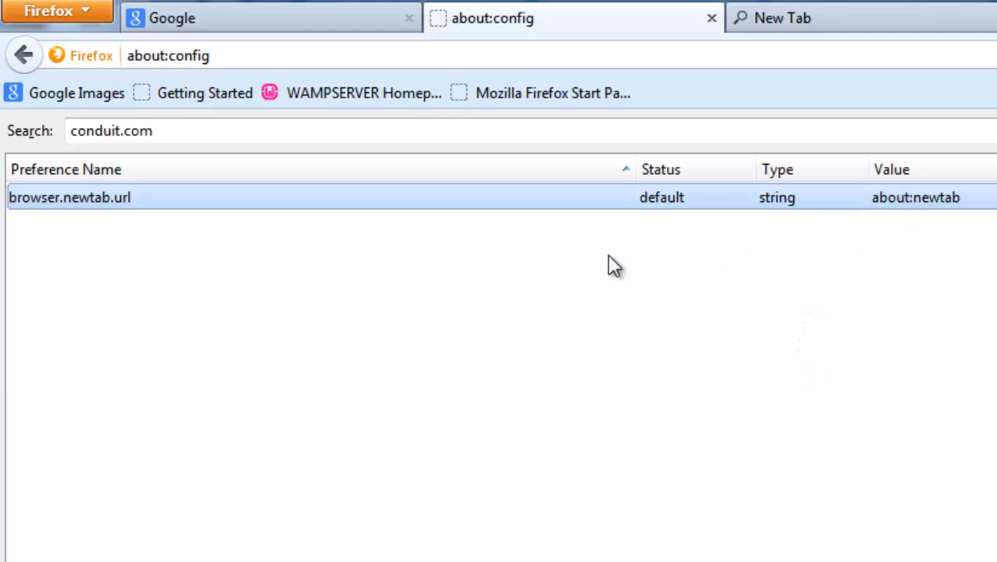
key("ctrl+shift+delete")
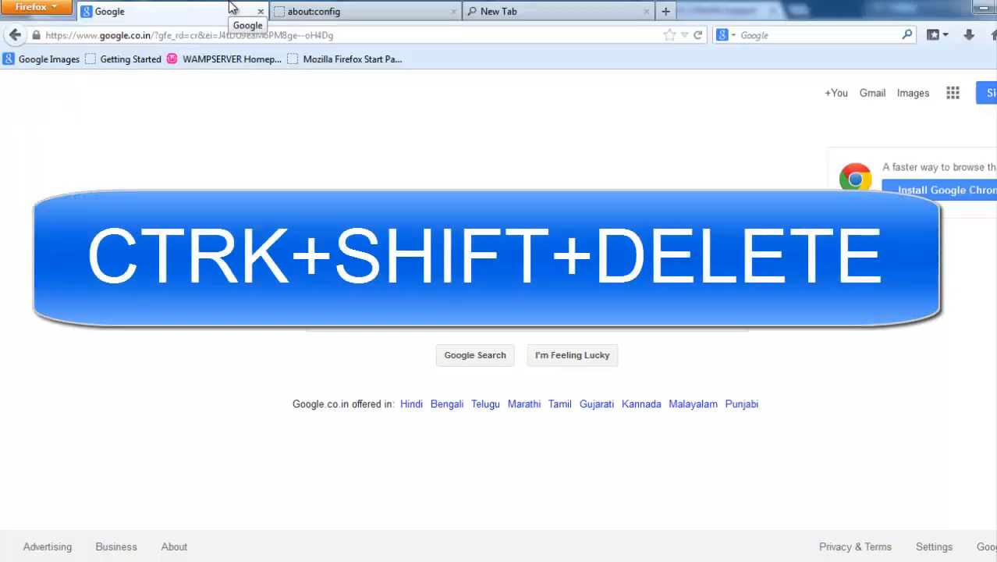
Step: Clear history, form data, cookies, cache and active logins for time range Everything
key("ctrl+shift+delete")
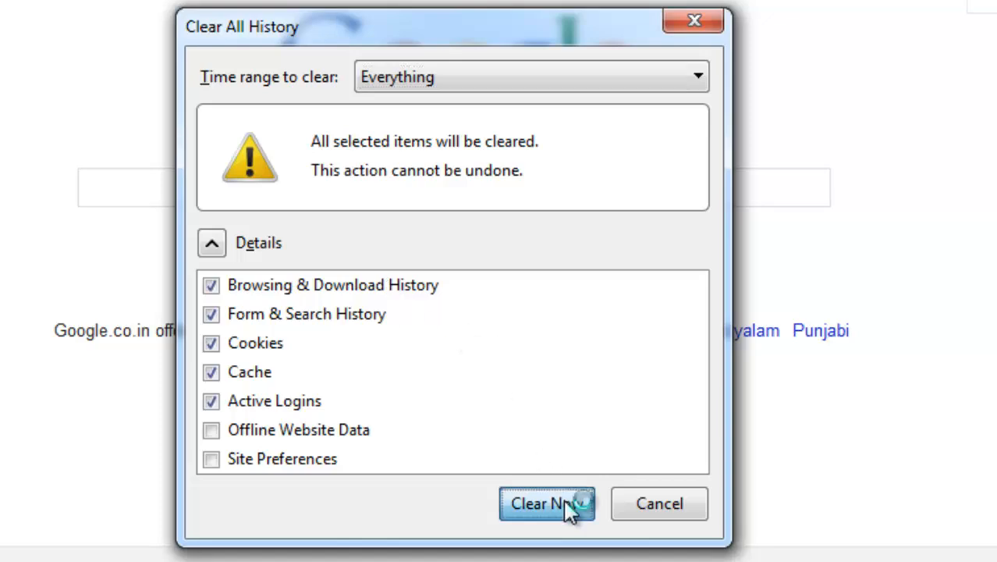
left_click(546, 502)
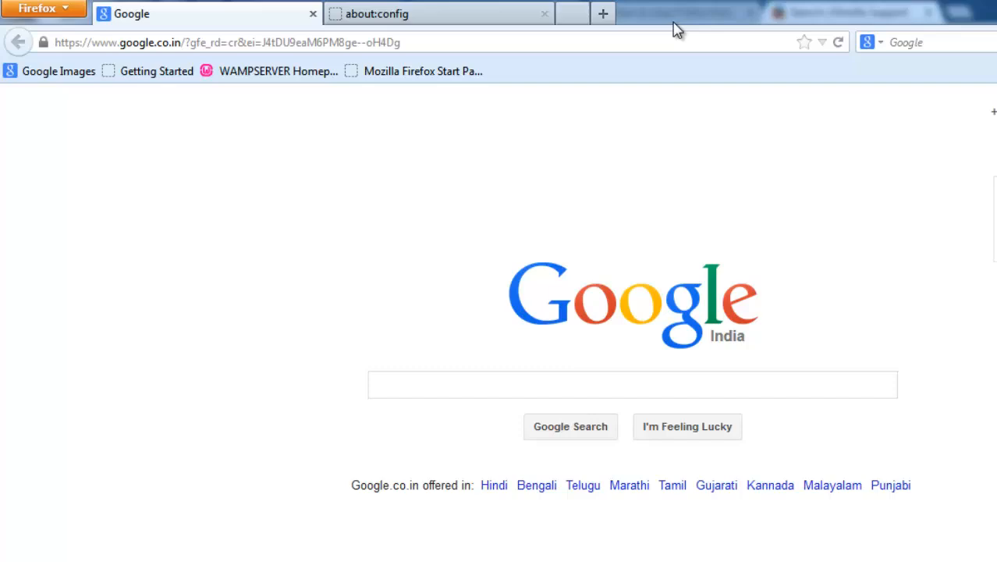
mouse_move(570, 14)
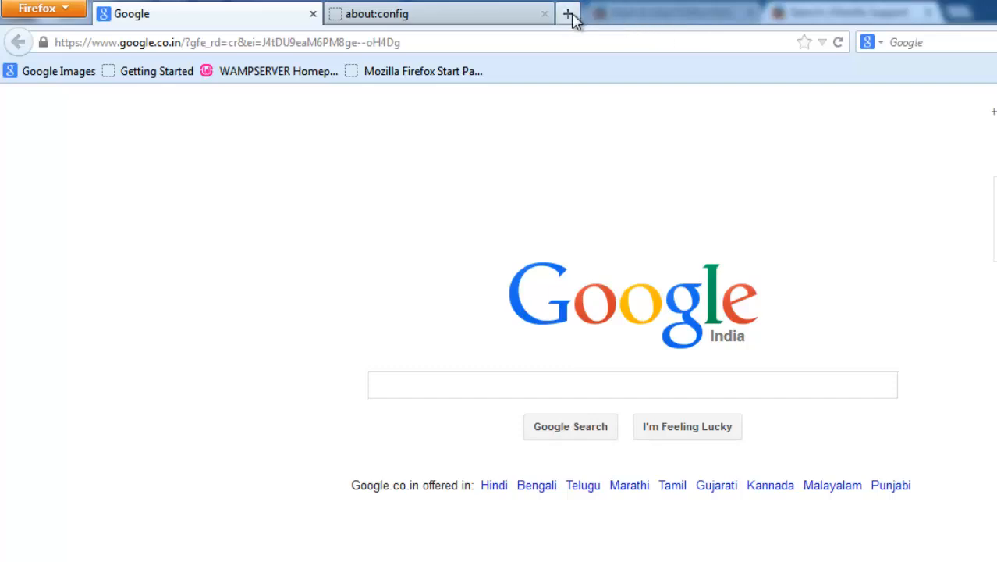
Step: Verify two fresh tabs show the blank about:newtab page instead of conduit
left_click(568, 14)
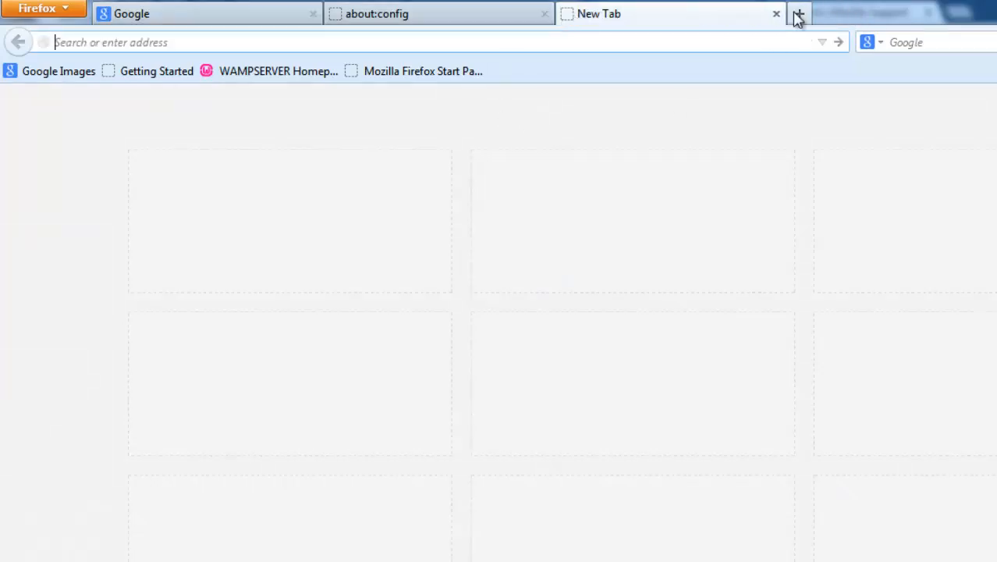
left_click(799, 12)
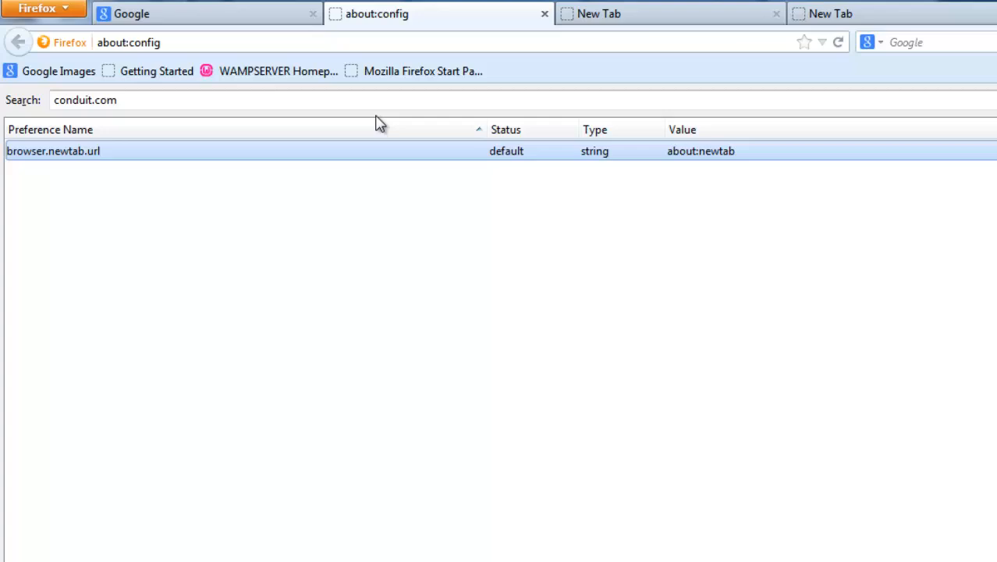
mouse_move(372, 103)
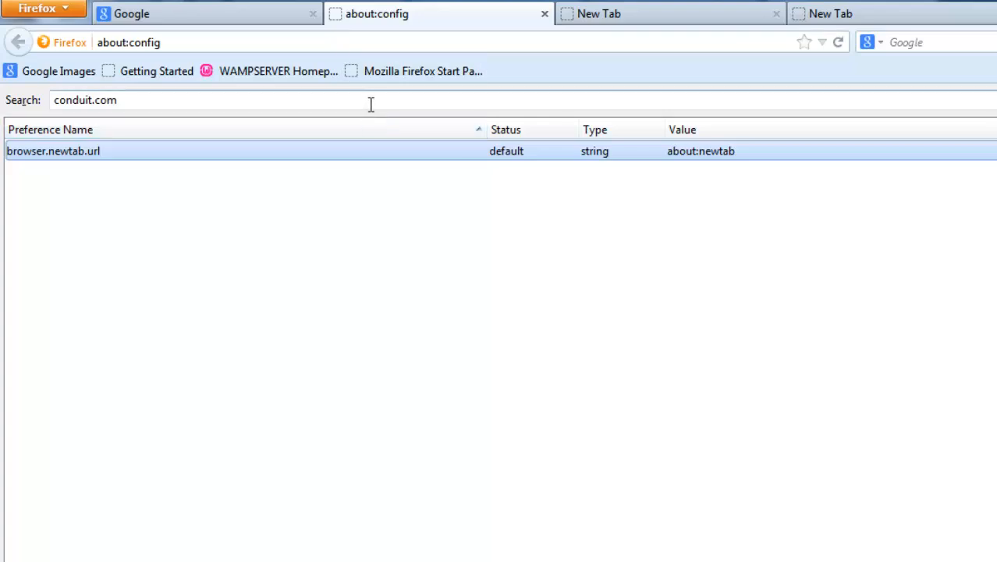